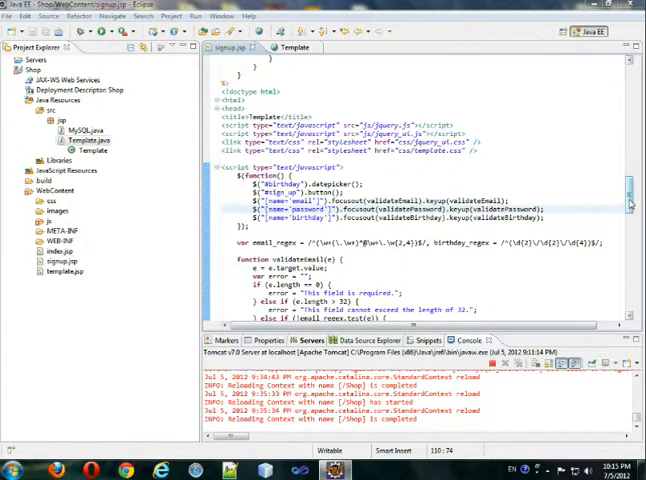
Create a new empty Validate class in the jsp package
{"action": "scroll", "scroll_direction": "down", "scroll_amount": 3}
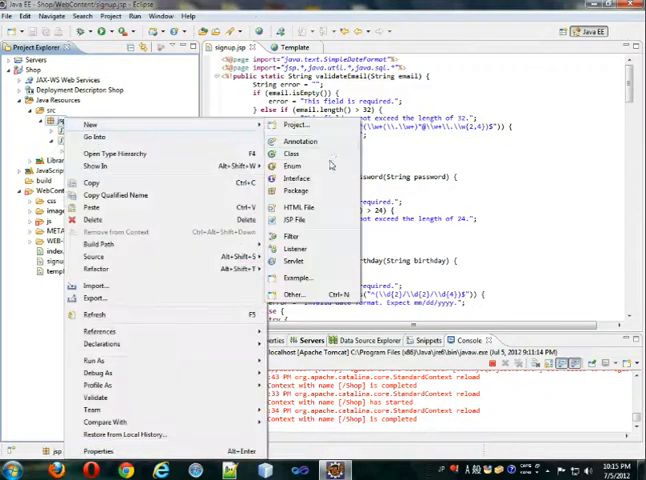
{"action": "left_click", "coordinate": [292, 152]}
{"action": "type", "text": "Validate"}
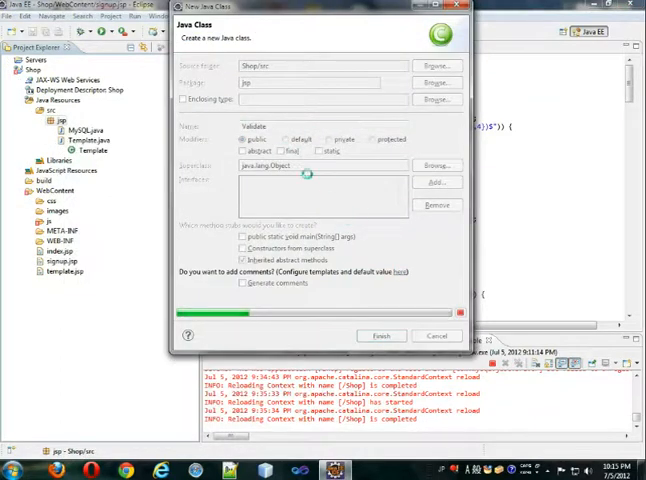
{"action": "left_click", "coordinate": [380, 336]}
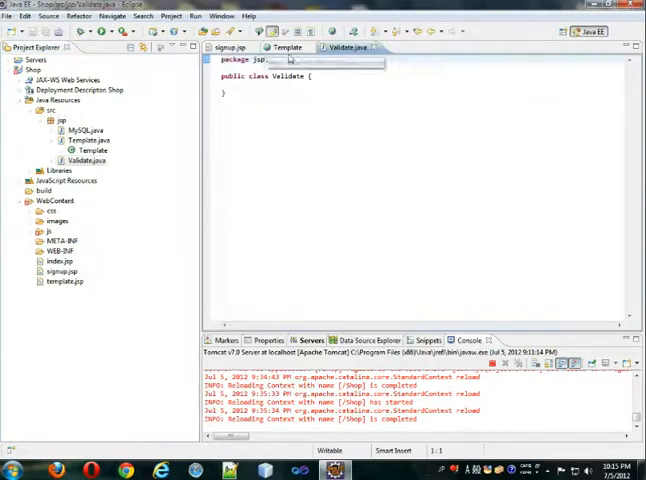
Move the three validation methods and the SimpleDateFormat import from Template.jsp into Validate.java
{"action": "left_click", "coordinate": [226, 48]}
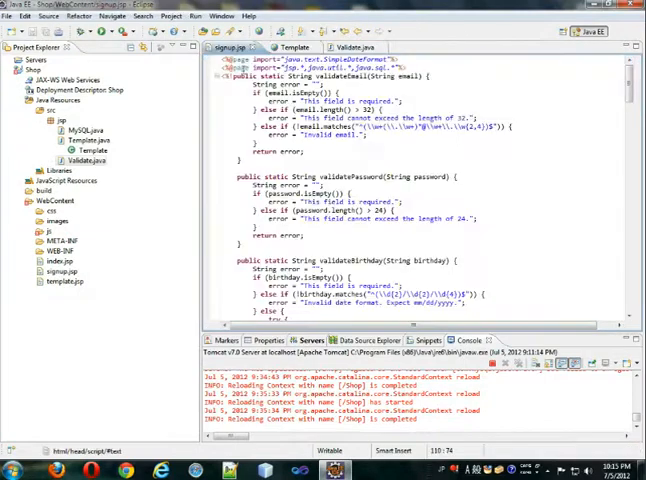
{"action": "left_click_drag", "start_coordinate": [238, 76], "coordinate": [270, 232]}
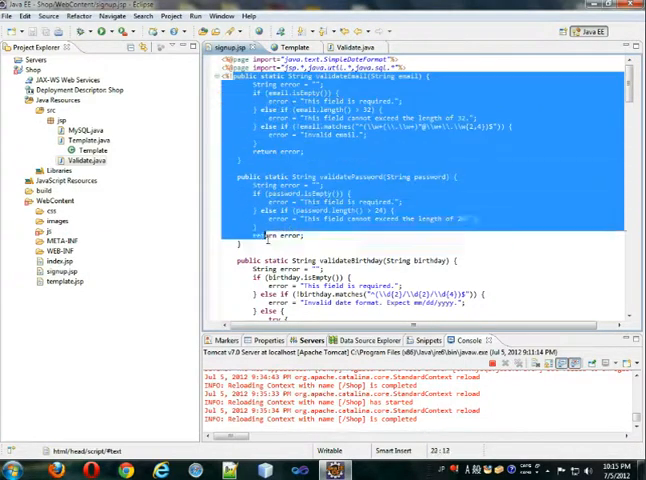
{"action": "scroll", "scroll_direction": "down", "scroll_amount": 3}
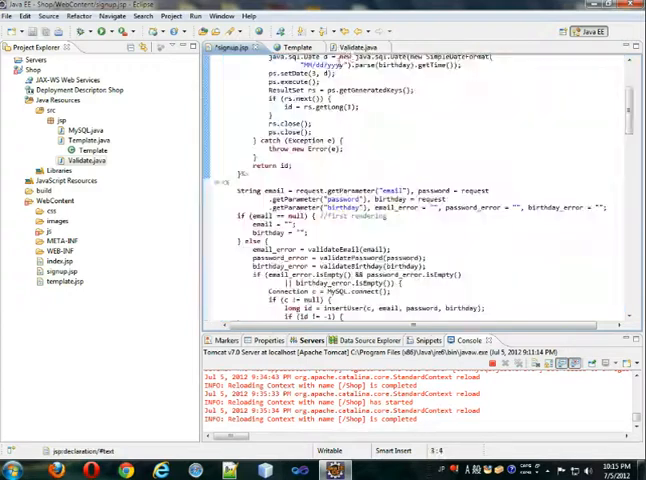
{"action": "left_click", "coordinate": [344, 52]}
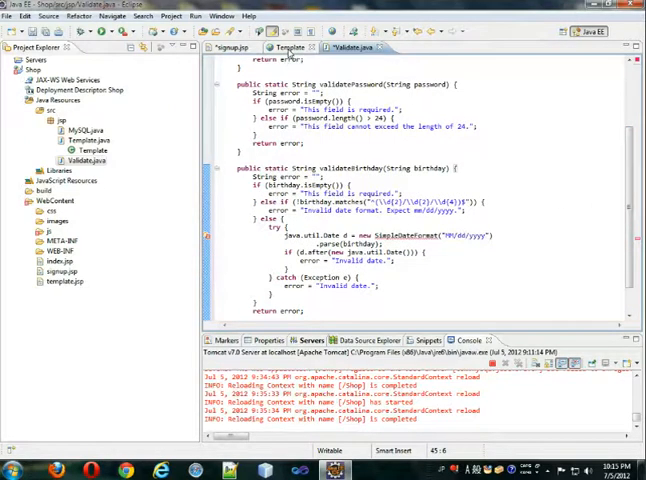
{"action": "left_click", "coordinate": [228, 42]}
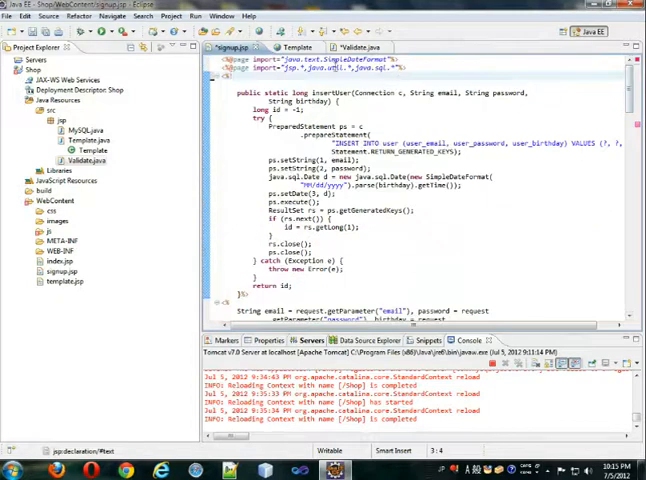
{"action": "double_click", "coordinate": [318, 72]}
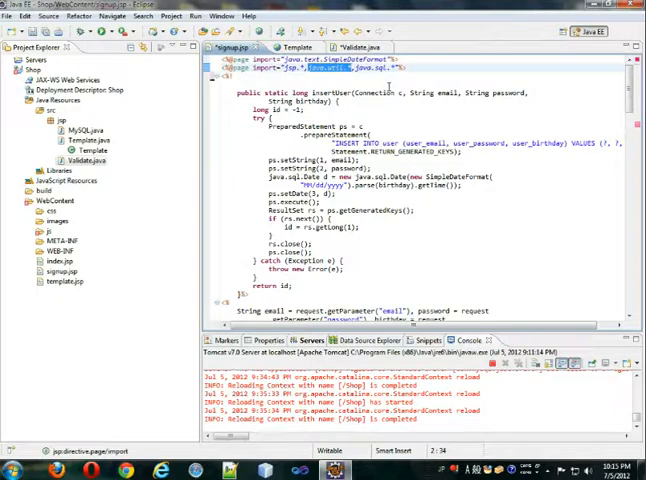
{"action": "left_click", "coordinate": [350, 52]}
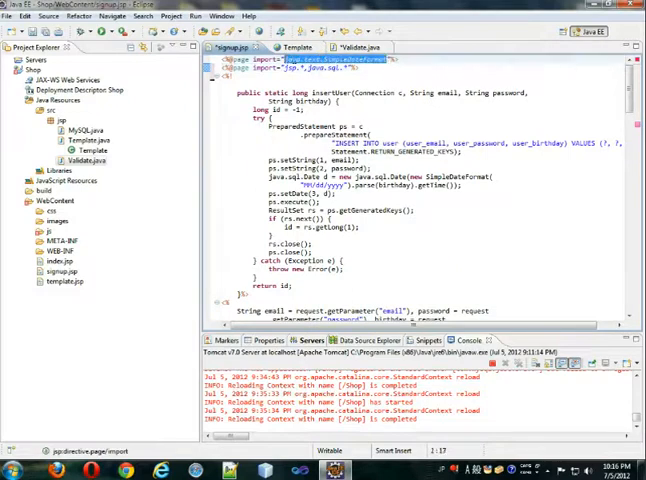
Add the java.util and SimpleDateFormat imports to the Validate class
{"action": "left_click", "coordinate": [348, 48]}
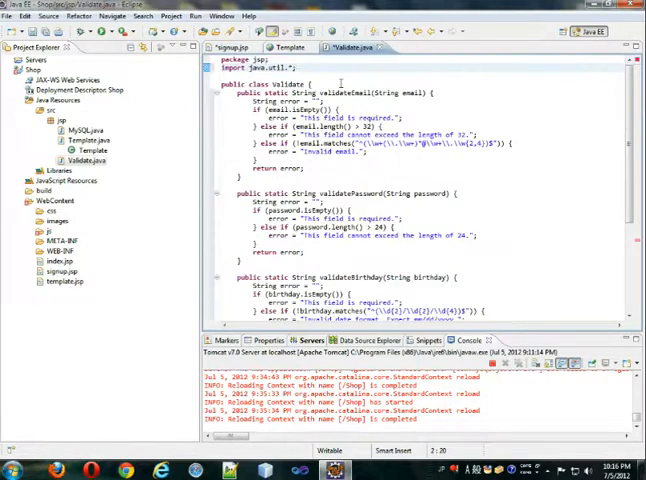
{"action": "type", "text": "import java.text.SimpleDateFormat;"}
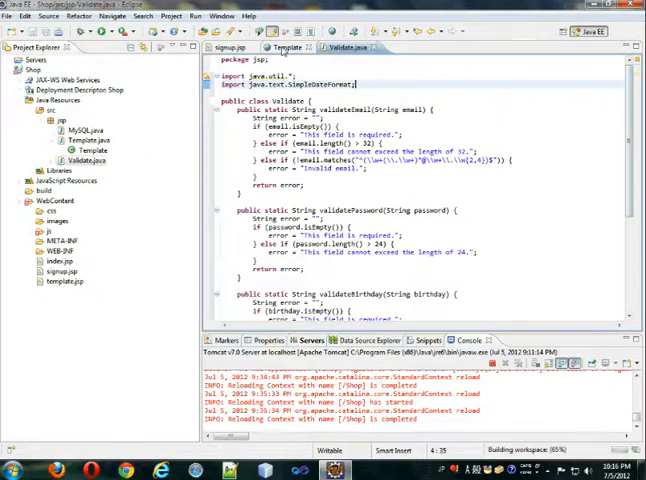
{"action": "left_click", "coordinate": [228, 48]}
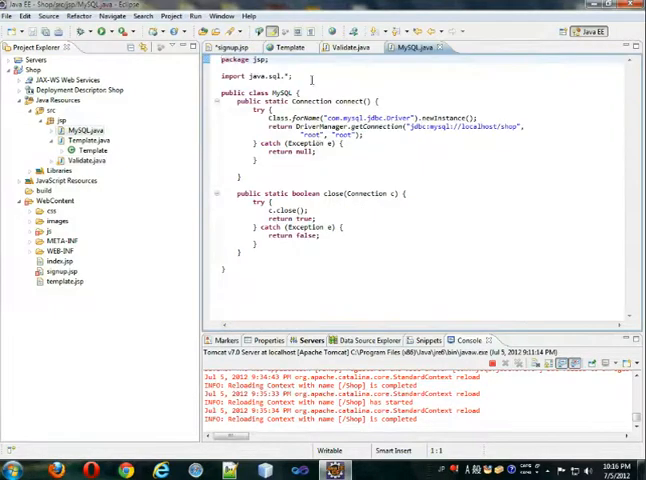
Add the insertUser method and java.sql / SimpleDateFormat imports to the MySQL class
{"action": "scroll", "scroll_direction": "down", "scroll_amount": 3}
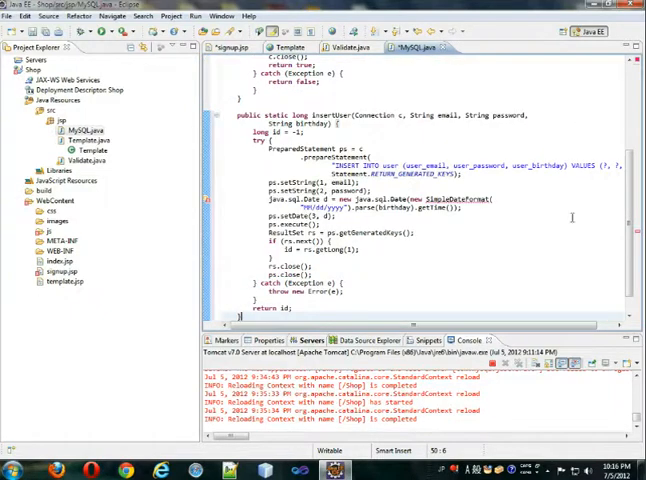
{"action": "mouse_move", "coordinate": [348, 48]}
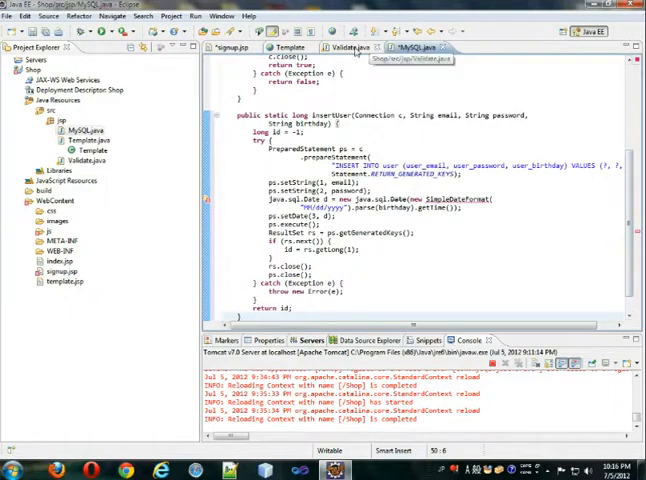
{"action": "left_click", "coordinate": [350, 48]}
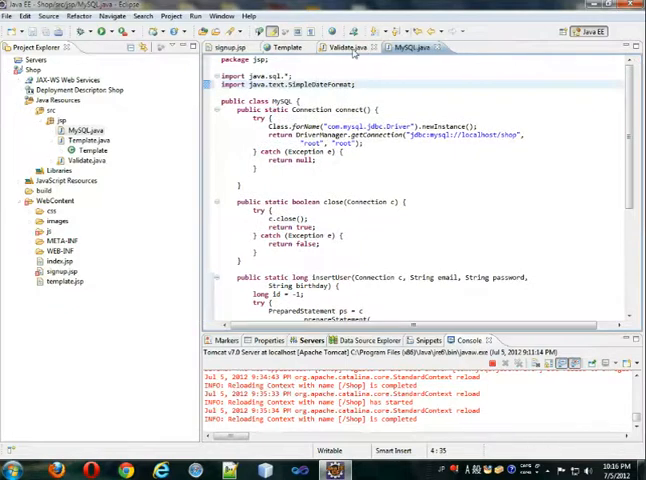
{"action": "left_click", "coordinate": [348, 48]}
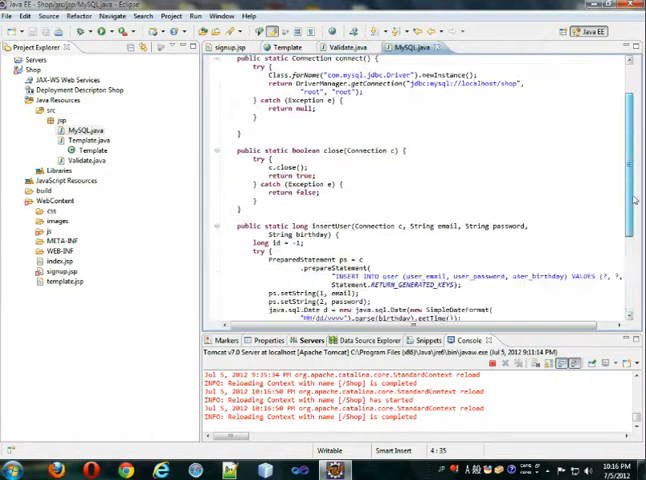
{"action": "left_click", "coordinate": [344, 48]}
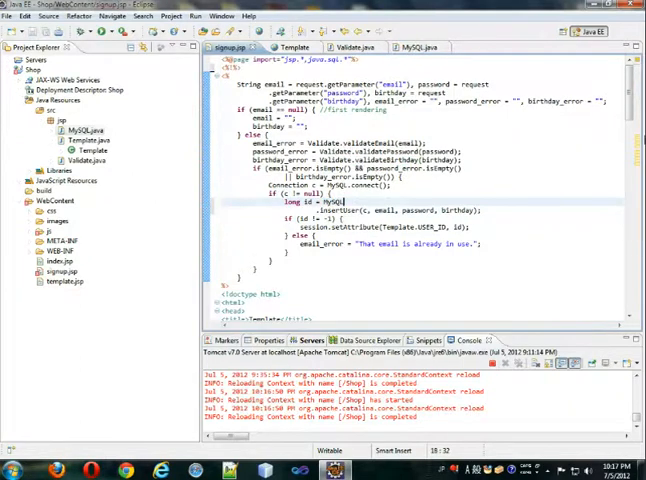
Scroll through Template.jsp's signup code and inline validation script
{"action": "scroll", "scroll_direction": "down", "scroll_amount": 3}
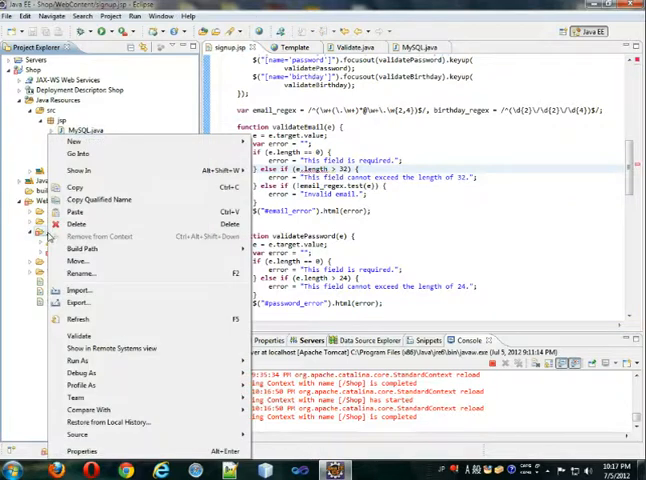
Create a new validate.js file in the js folder for the validation functions
{"action": "left_click", "coordinate": [74, 140]}
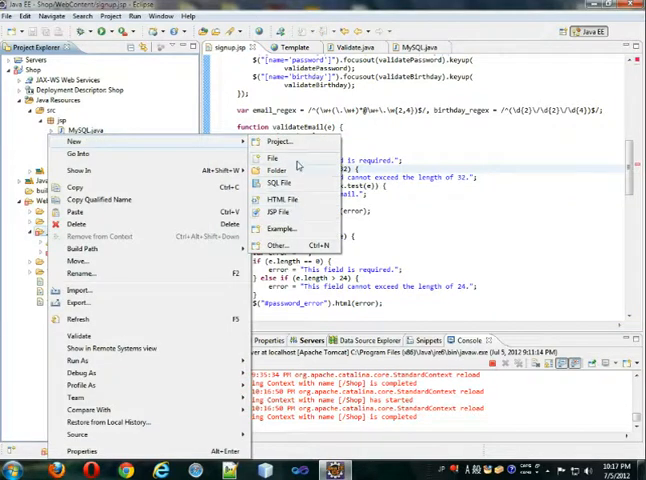
{"action": "left_click", "coordinate": [272, 160]}
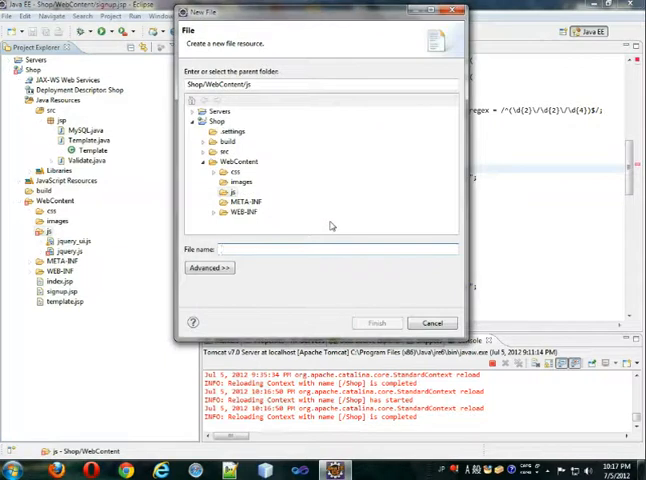
{"action": "type", "text": "validate.js"}
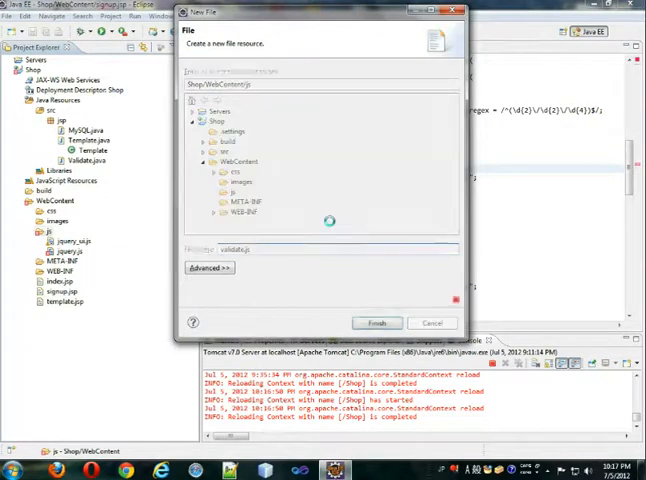
{"action": "left_click", "coordinate": [376, 322]}
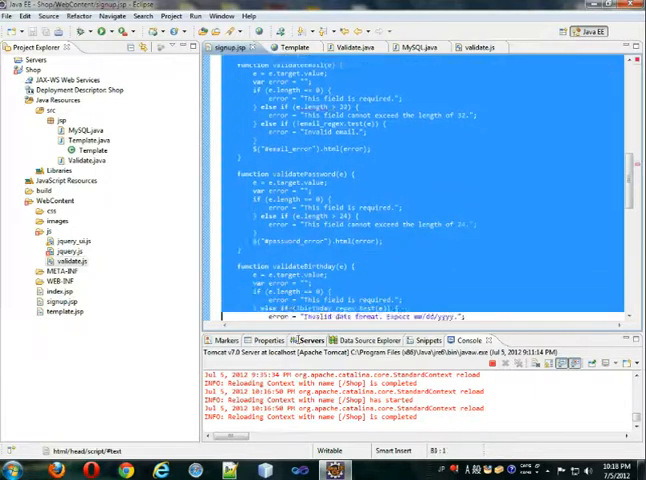
Replace Template.jsp's inline validation script with a reference to js/validate.js
{"action": "scroll", "scroll_direction": "down", "scroll_amount": 3}
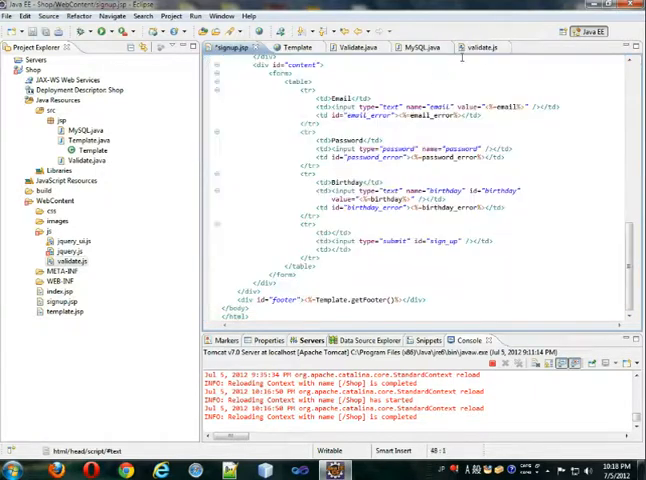
{"action": "left_click", "coordinate": [484, 48]}
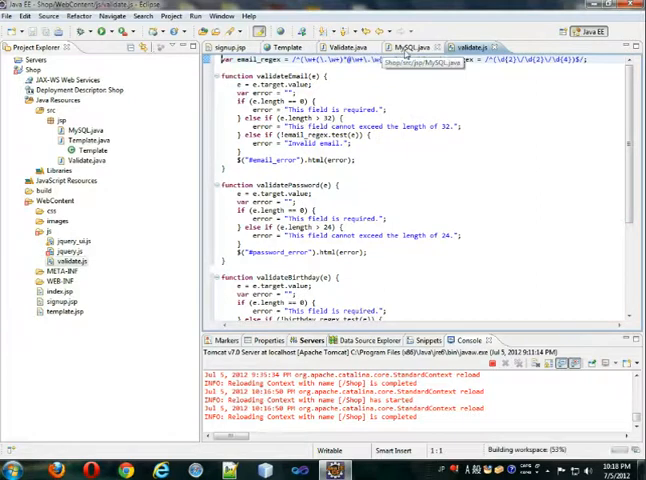
{"action": "left_click", "coordinate": [346, 48]}
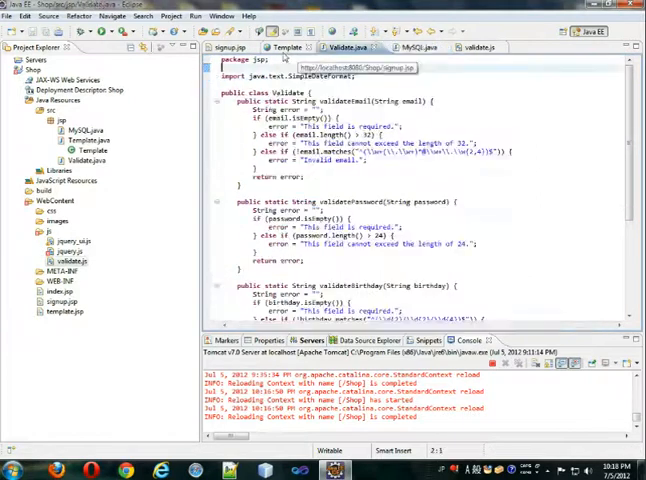
{"action": "left_click", "coordinate": [232, 48]}
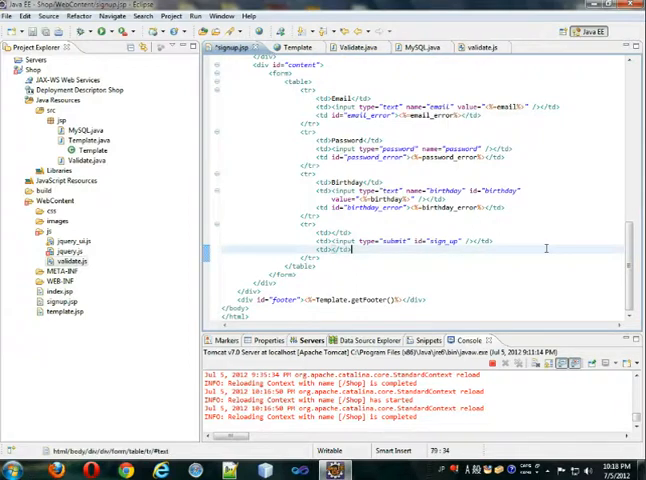
{"action": "scroll", "scroll_direction": "up", "scroll_amount": 3}
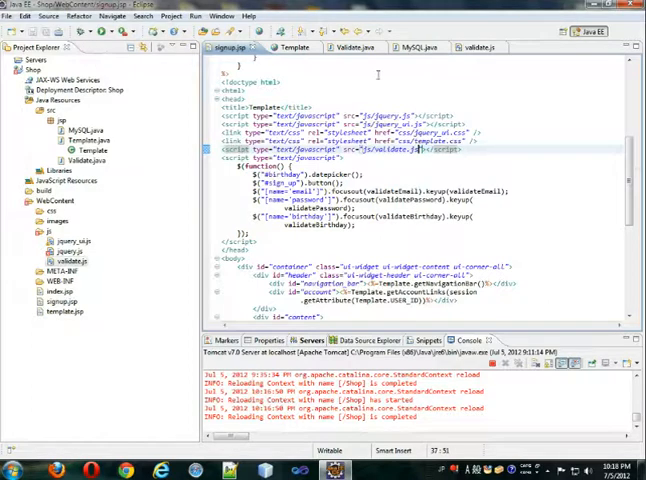
Review the MySQL class's insertUser method
{"action": "left_click", "coordinate": [412, 48]}
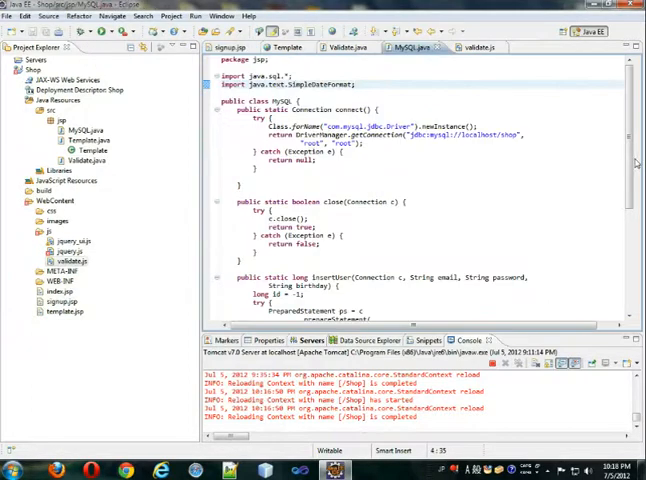
{"action": "scroll", "scroll_direction": "down", "scroll_amount": 3}
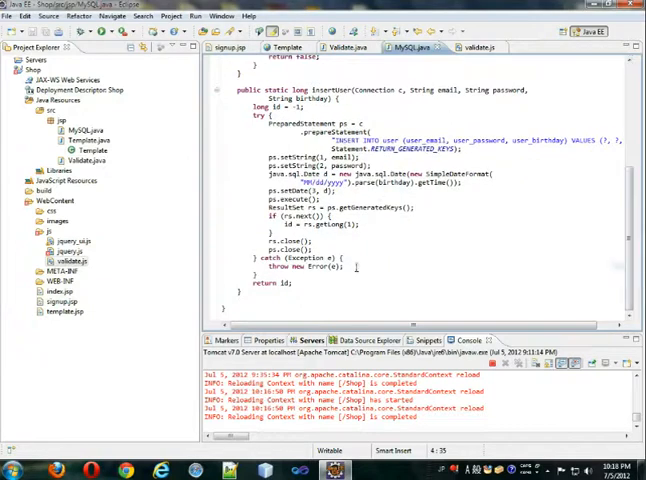
{"action": "left_click", "coordinate": [372, 268]}
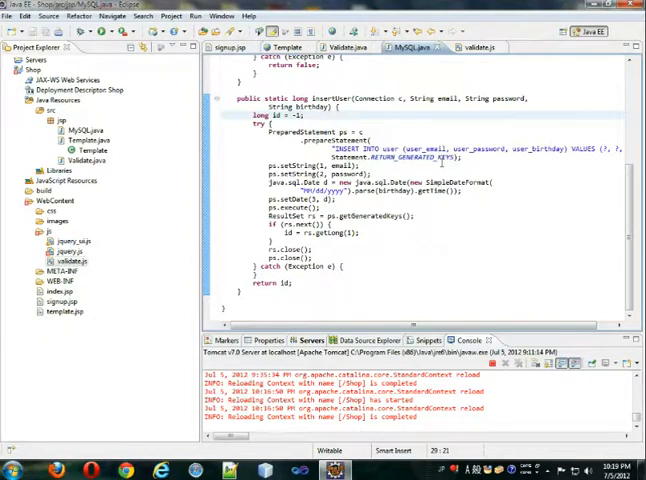
Review Validate.java, then view signup.jsp's server-side signup code
{"action": "left_click", "coordinate": [344, 48]}
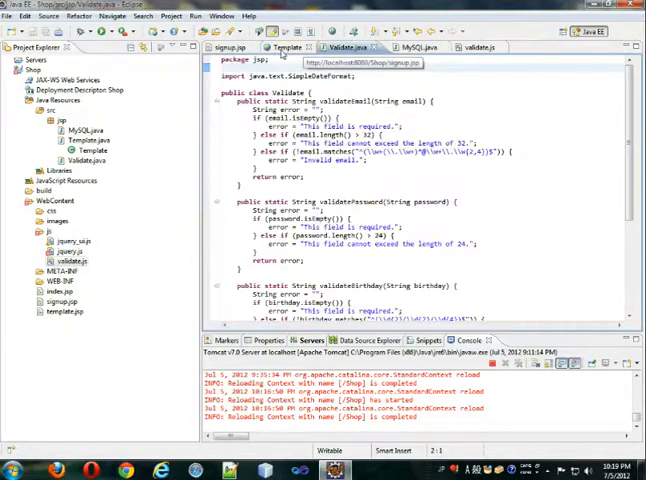
{"action": "left_click", "coordinate": [226, 48]}
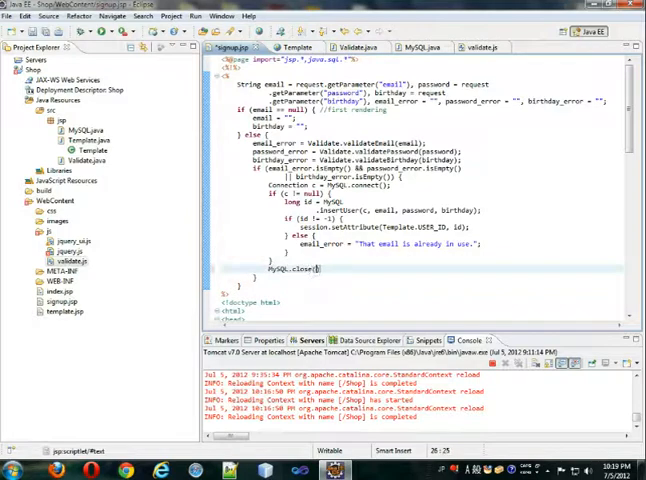
Add a style block to signup.jsp's head with td.right { text-align: right; }
{"action": "type", "text": "c"}
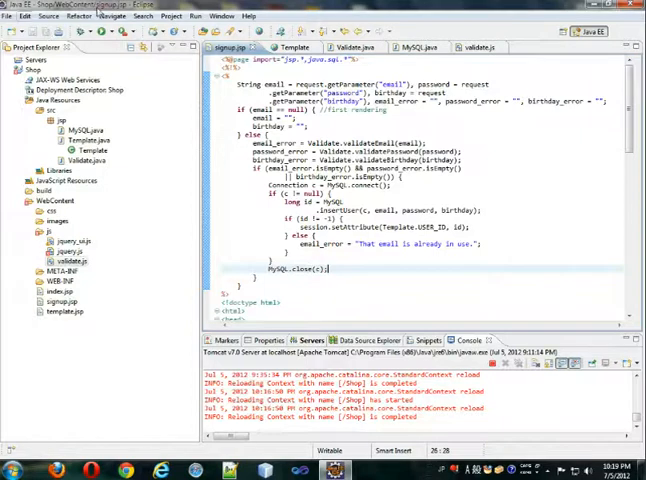
{"action": "left_click", "coordinate": [350, 48]}
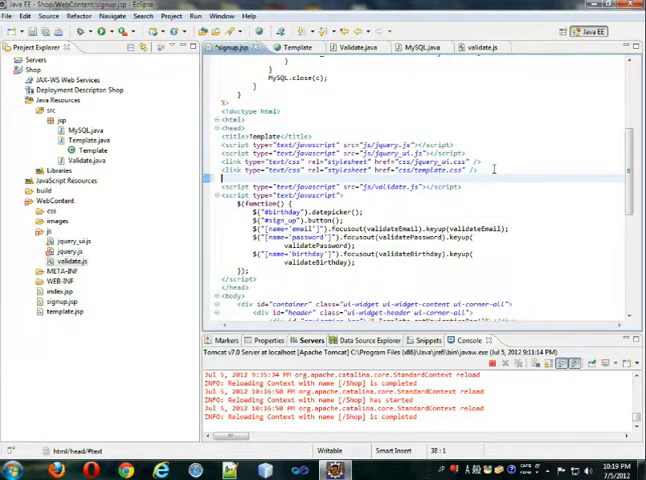
{"action": "type", "text": "<style>"}
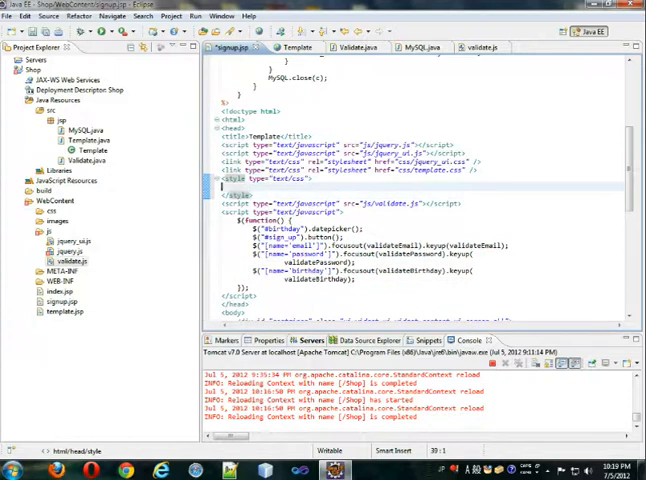
{"action": "scroll", "scroll_direction": "down", "scroll_amount": 3}
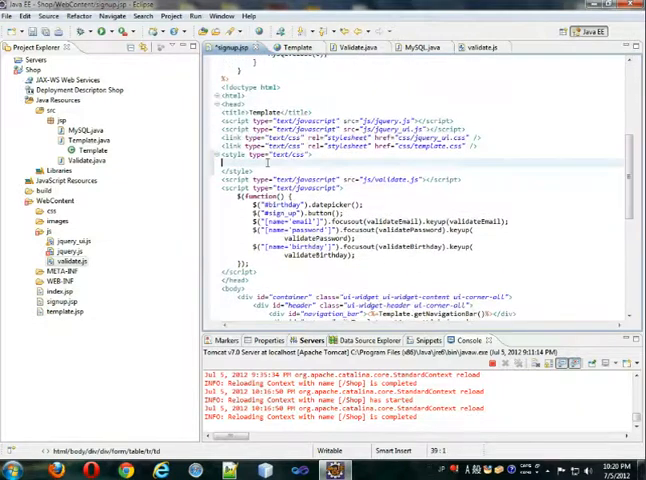
{"action": "type", "text": "td:first-child{"}
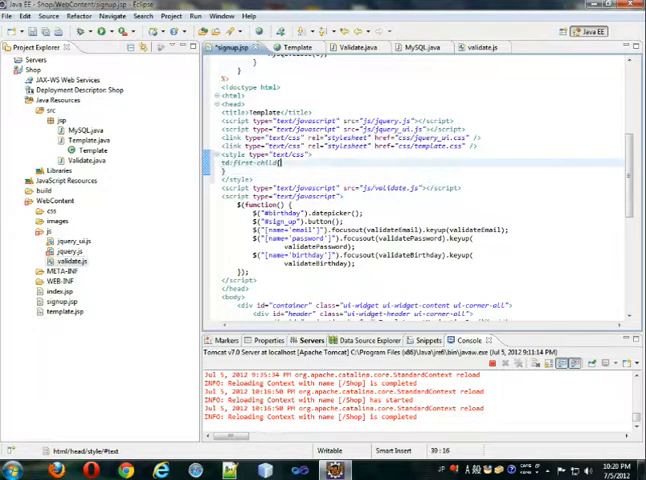
{"action": "type", "text": "right{"}
{"action": "type", "text": "td"}
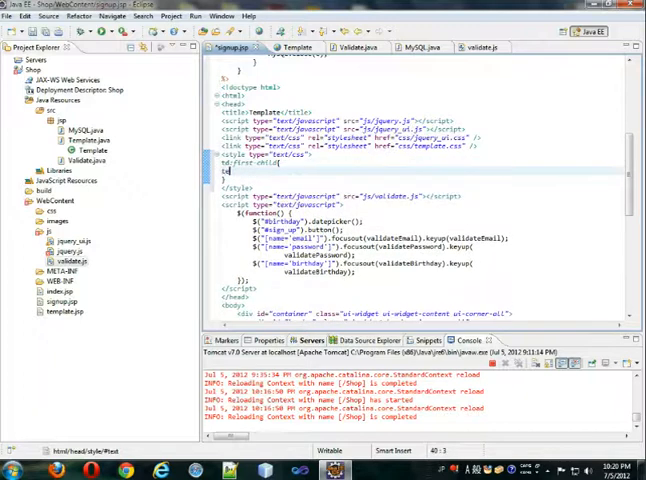
{"action": "type", "text": "text-align :"}
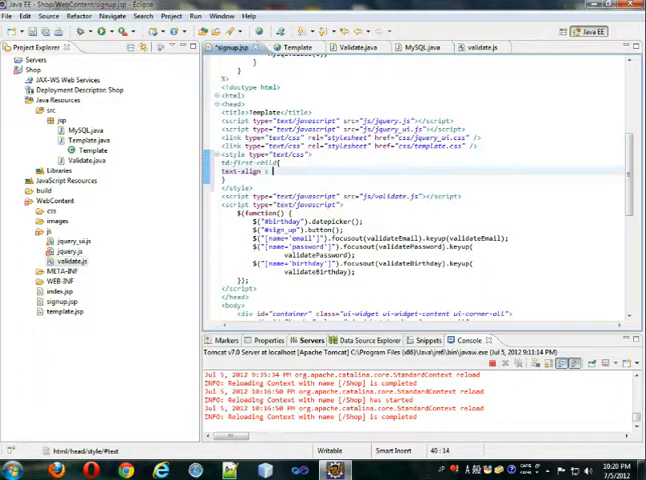
{"action": "type", "text": "right;"}
{"action": "type", "text": "colo"}
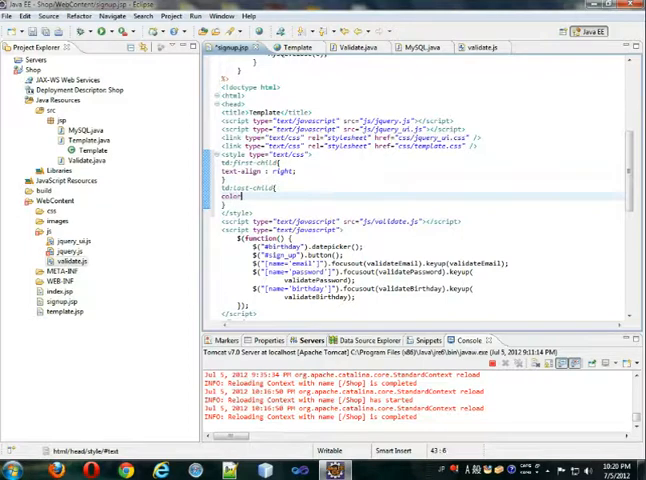
Add a .red { color: red; } class for error text and scroll to the signup form
{"action": "type", "text": "red{"}
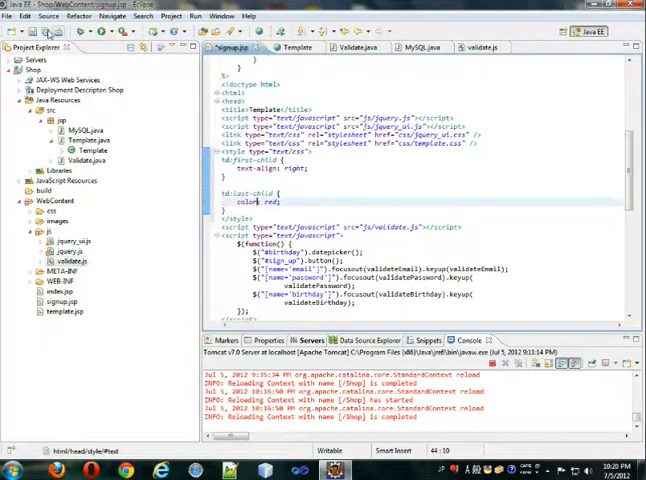
{"action": "scroll", "scroll_direction": "down", "scroll_amount": 3}
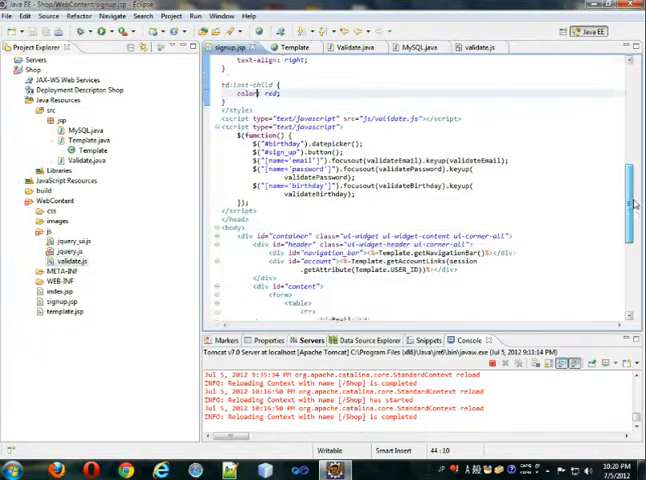
{"action": "scroll", "scroll_direction": "down", "scroll_amount": 3}
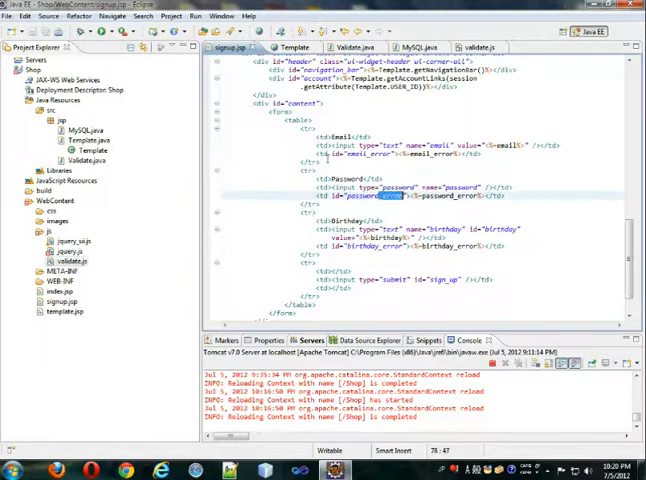
Run the signup page and leave Email empty to show the red "This field is required." message
{"action": "scroll", "scroll_direction": "down", "scroll_amount": 3}
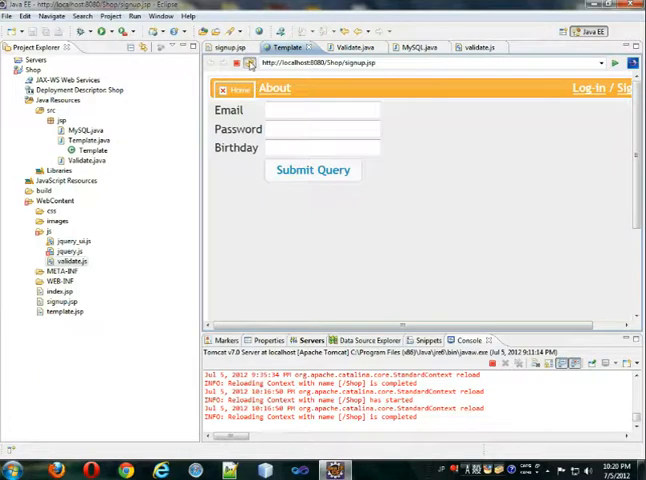
{"action": "left_click", "coordinate": [312, 170]}
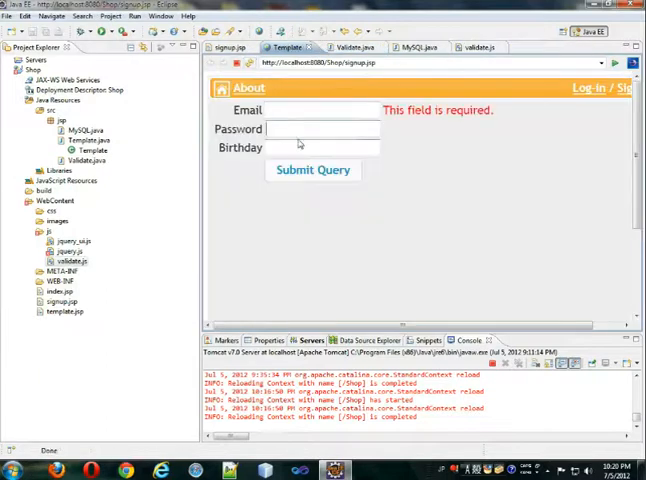
{"action": "left_click", "coordinate": [312, 170]}
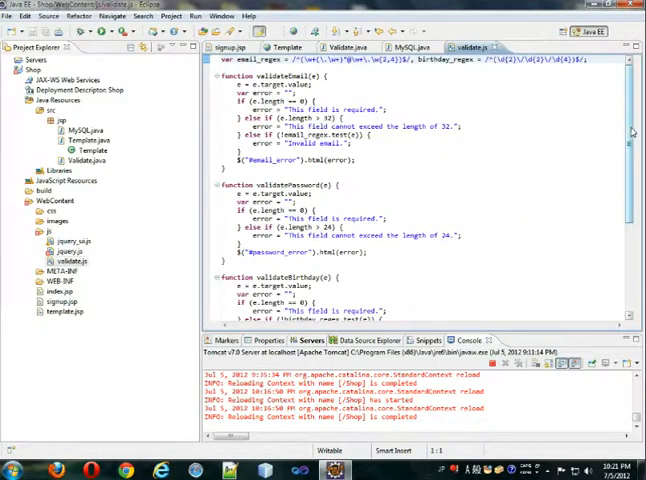
Scroll down to the birthday validation function in validate.js
{"action": "scroll", "scroll_direction": "down", "scroll_amount": 3}
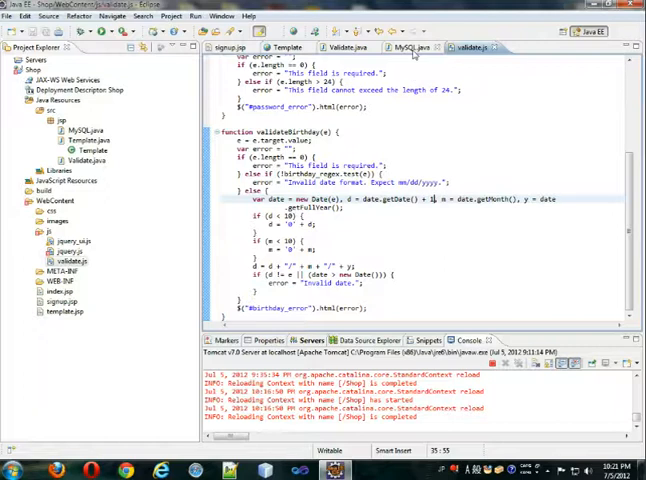
Review the MySQL user-insertion code, then return to the signup.jsp source
{"action": "left_click", "coordinate": [412, 48]}
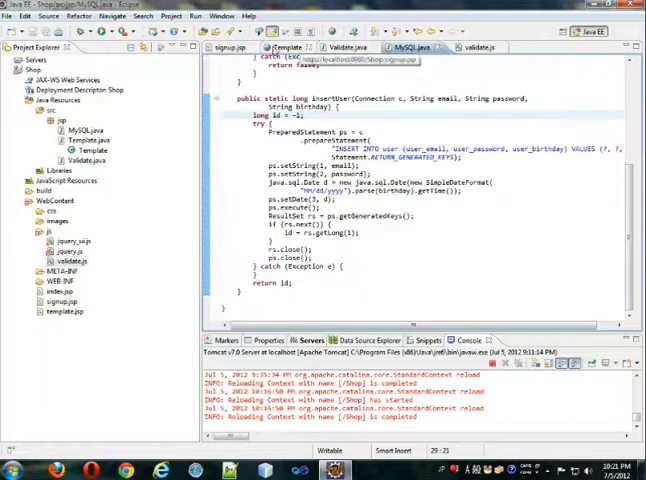
{"action": "left_click", "coordinate": [228, 42]}
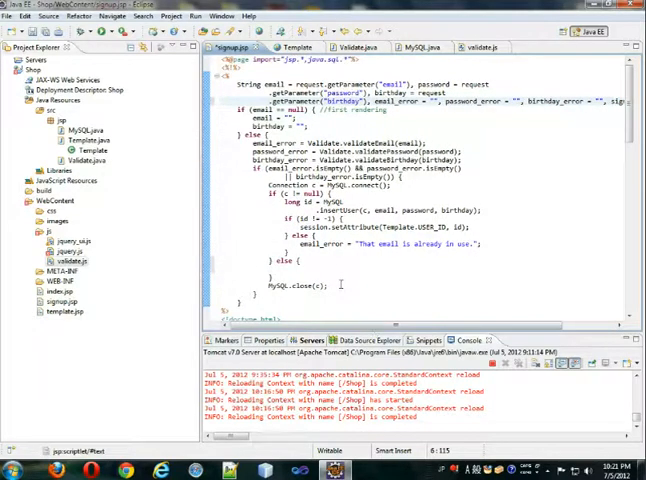
Assign sign_up_error "Unable to connect to the database please try again later." in the else branch
{"action": "type", "text": "sign_up_error=\"Un\";"}
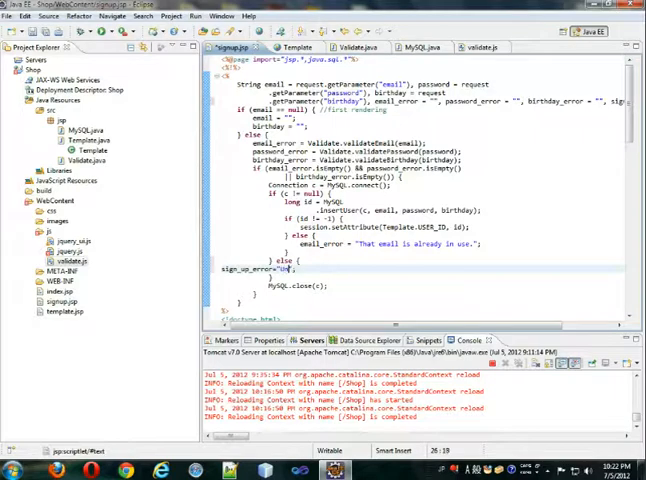
{"action": "type", "text": "Unable to connect to the"}
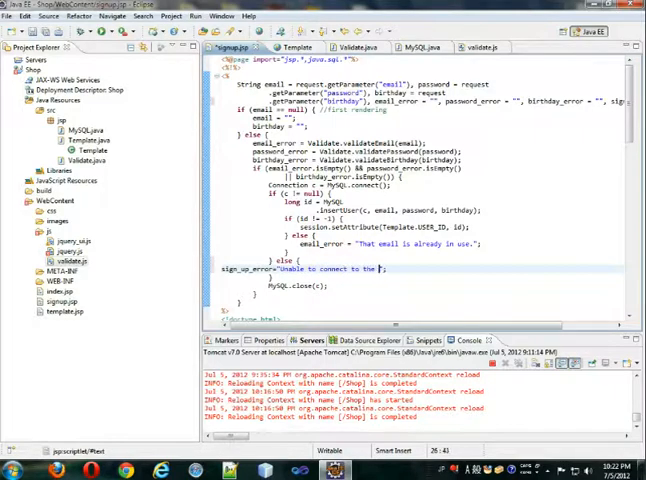
{"action": "type", "text": "database p"}
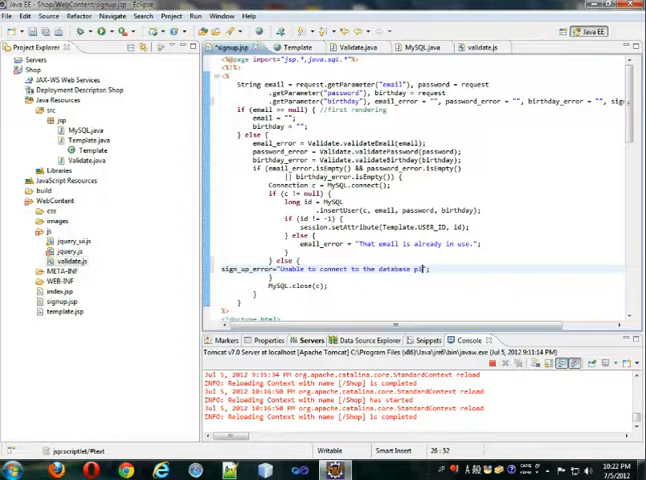
{"action": "type", "text": "lease try"}
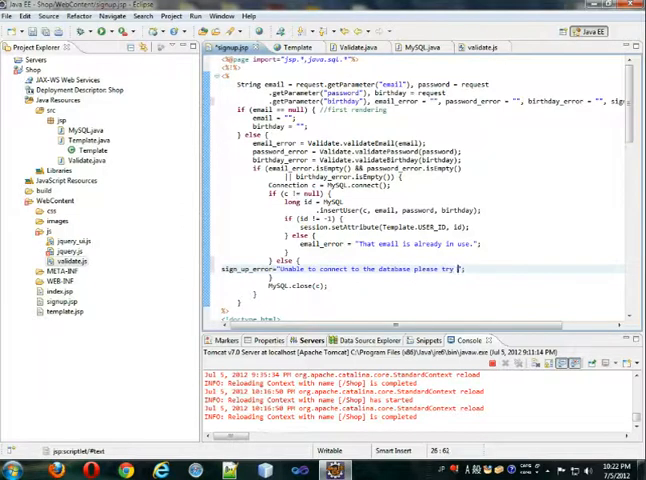
{"action": "type", "text": "again later."}
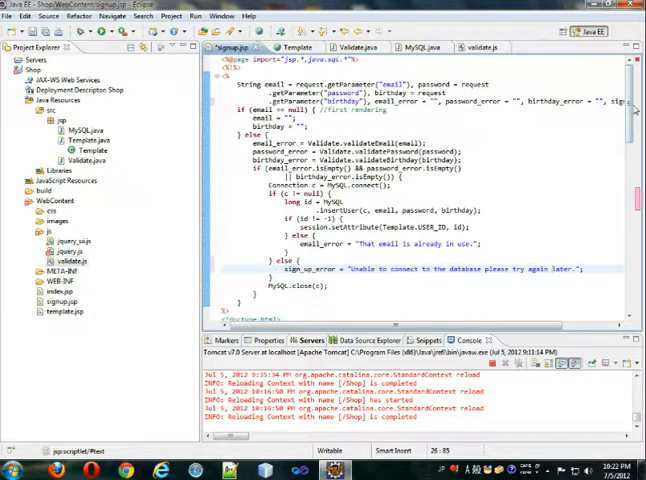
{"action": "scroll", "scroll_direction": "down", "scroll_amount": 3}
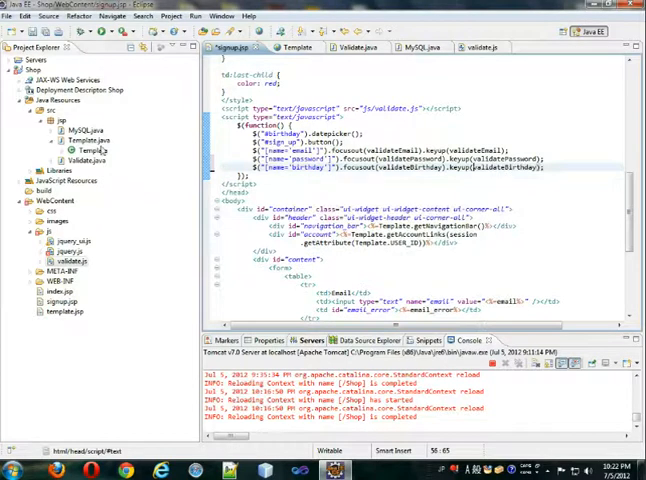
Start a new plain file in the js folder named 'signup.' so far
{"action": "right_click", "coordinate": [88, 140]}
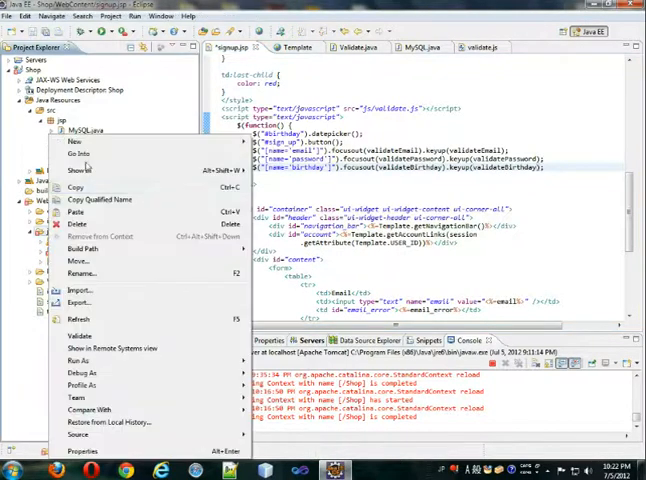
{"action": "left_click", "coordinate": [72, 140]}
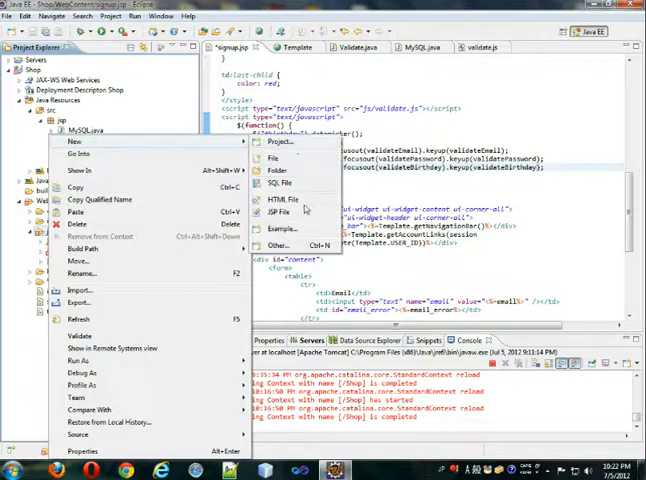
{"action": "left_click", "coordinate": [272, 156]}
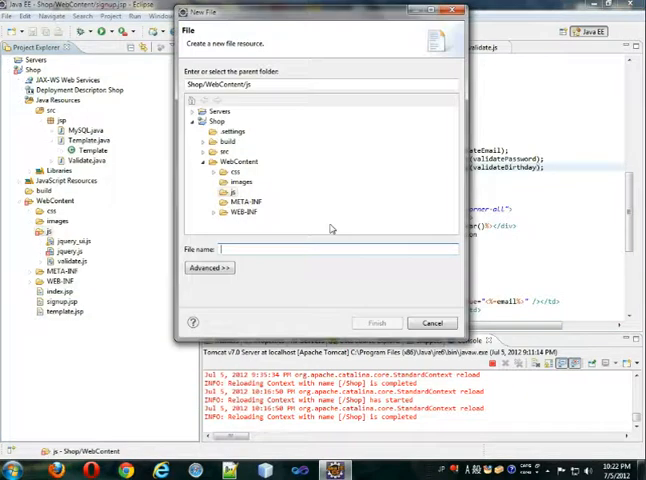
{"action": "type", "text": "signup"}
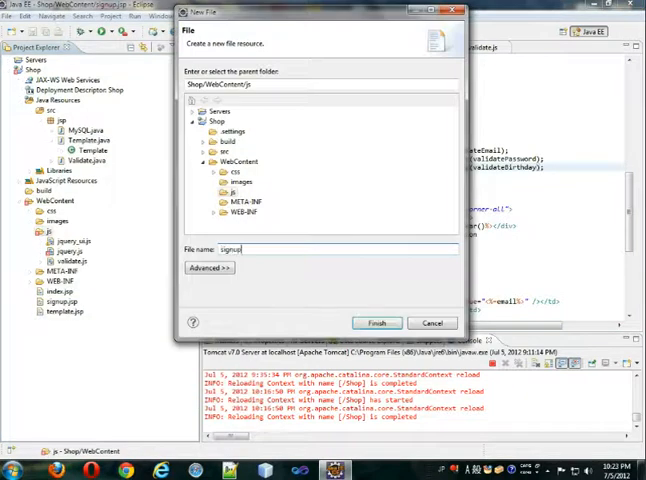
{"action": "type", "text": "."}
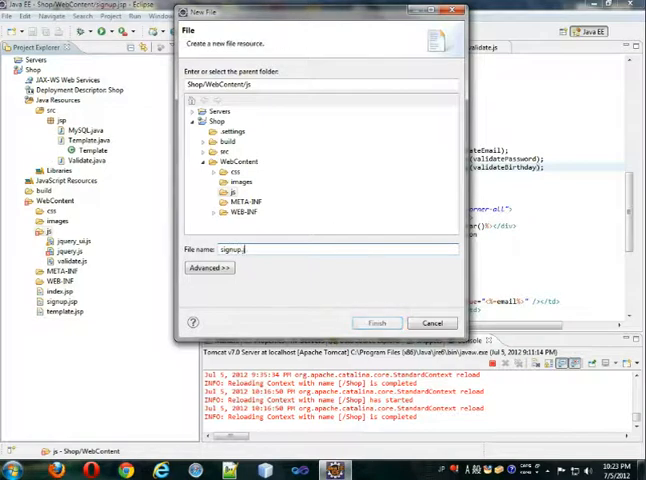